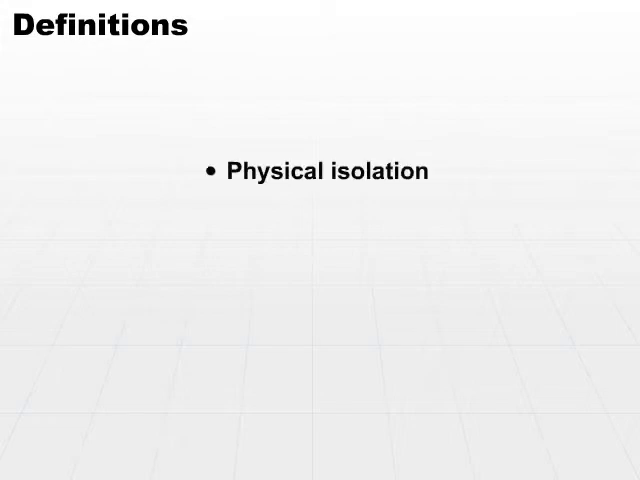
Advance from the reference monitor definition to the security kernel Definitions slide
{"action": "key", "text": "right"}
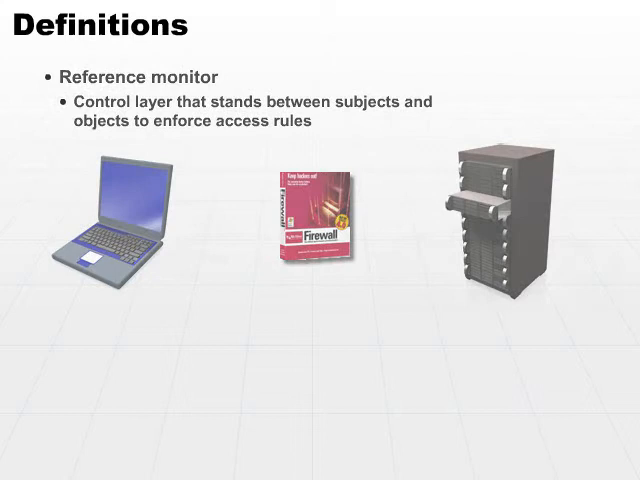
{"action": "key", "text": "right"}
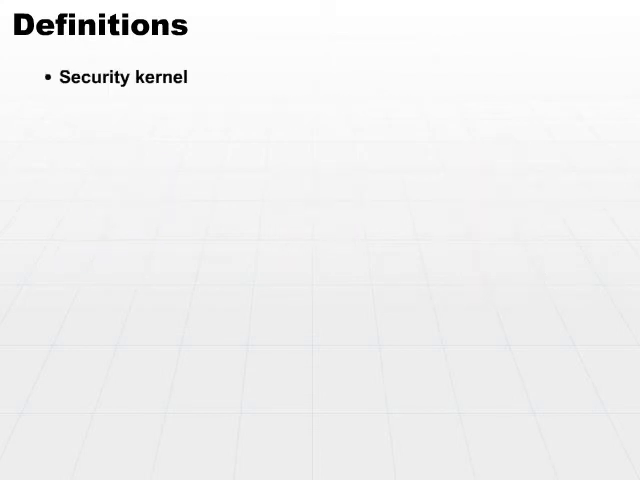